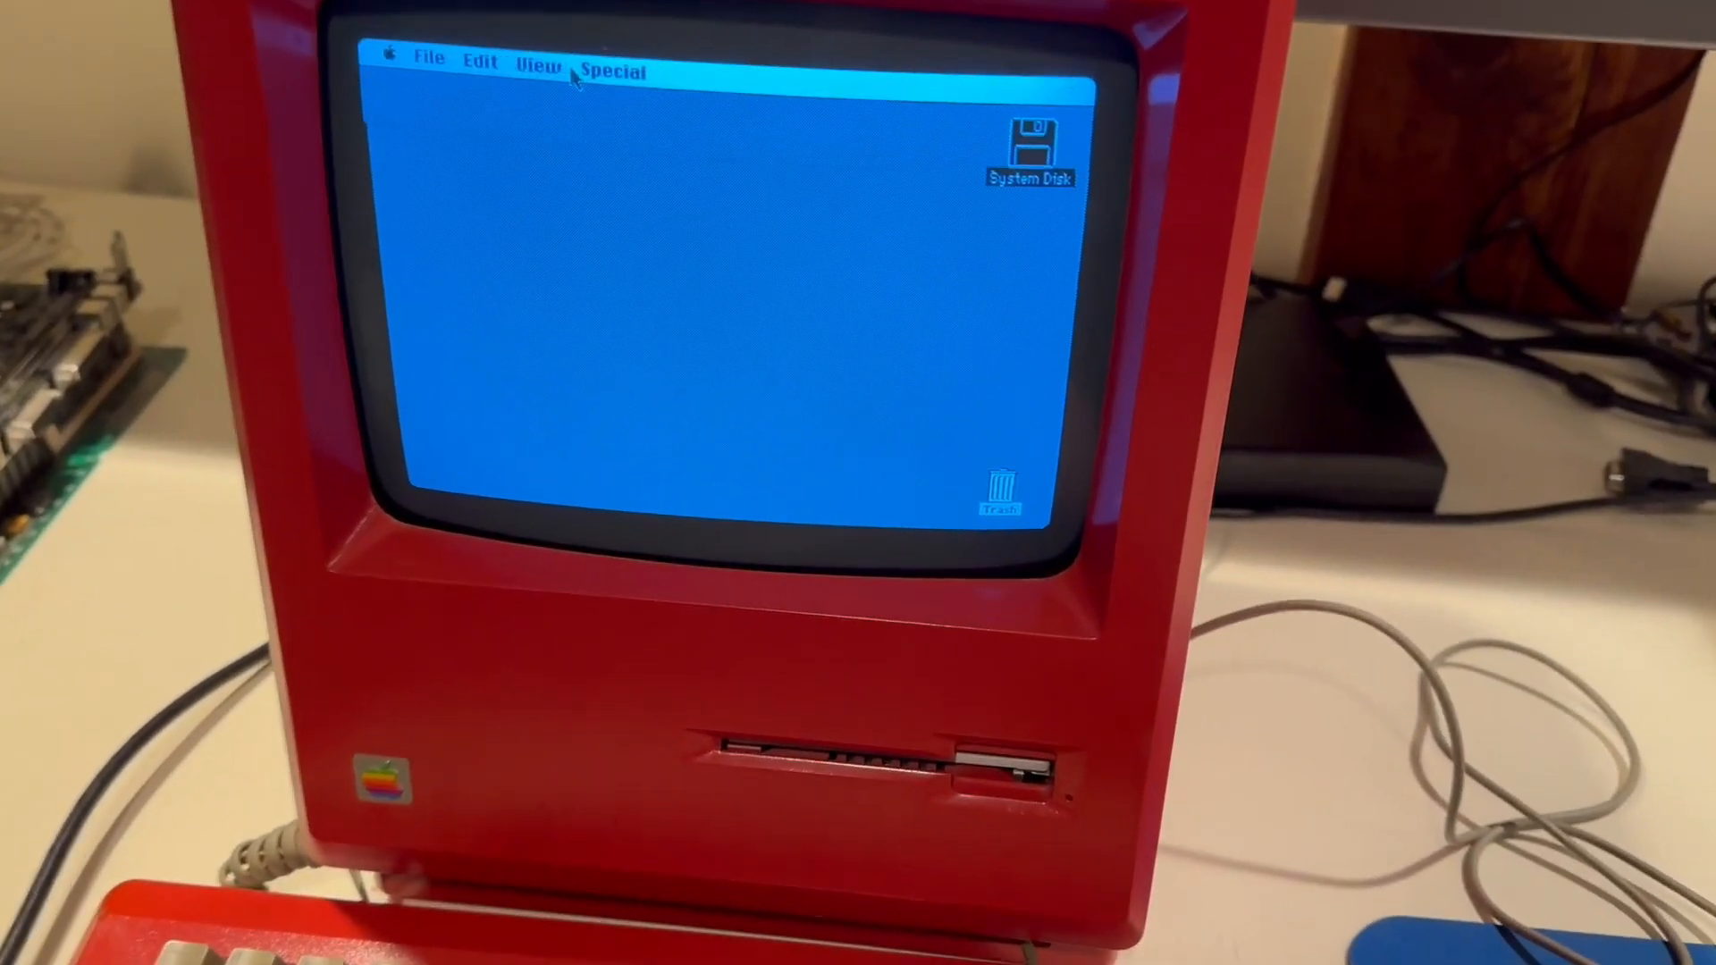
- Open the Finder's Special menu showing Empty Trash, Shut Down and other system commands
left_click(614, 72)
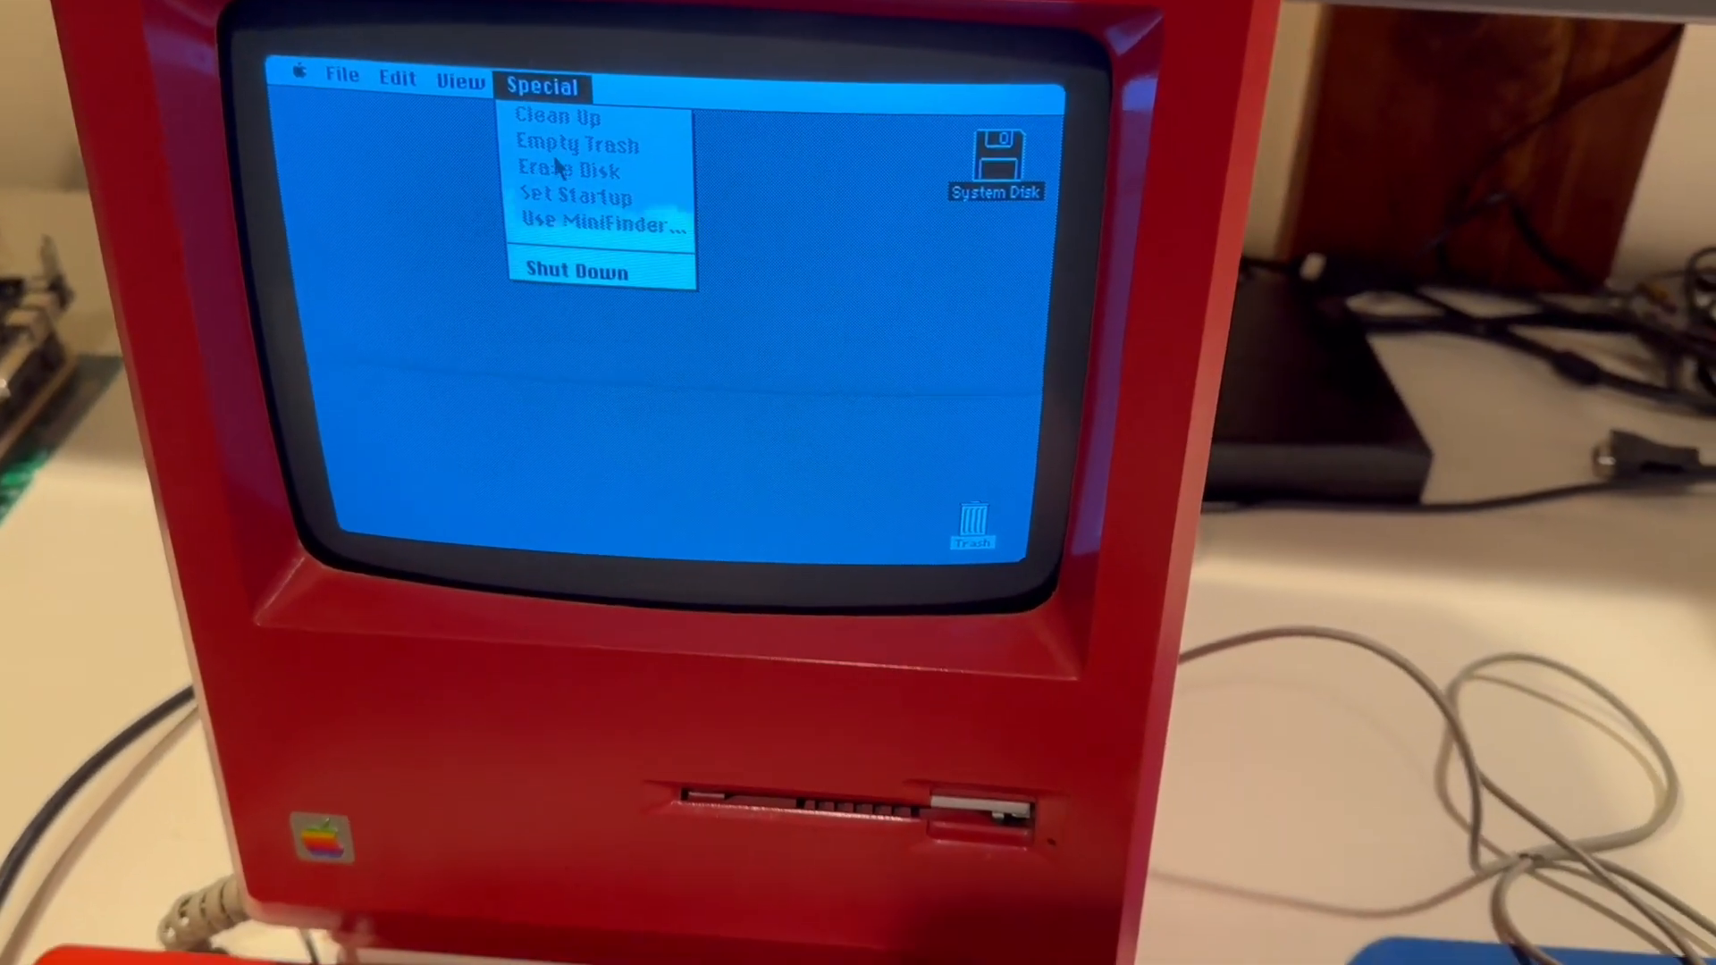